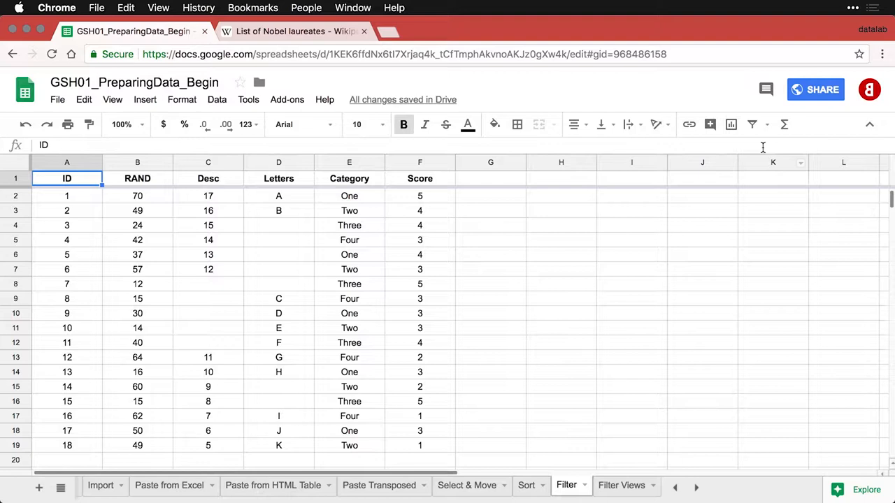
pyautogui.moveTo(755, 125)
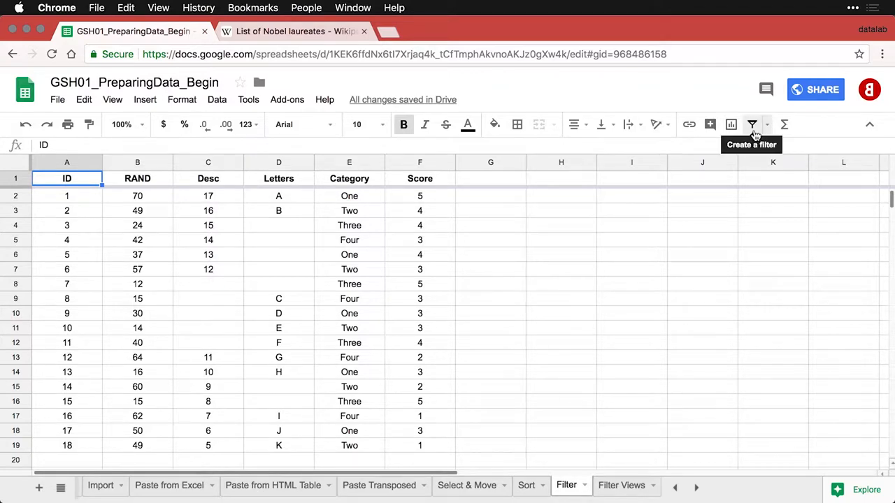
pyautogui.moveTo(755, 128)
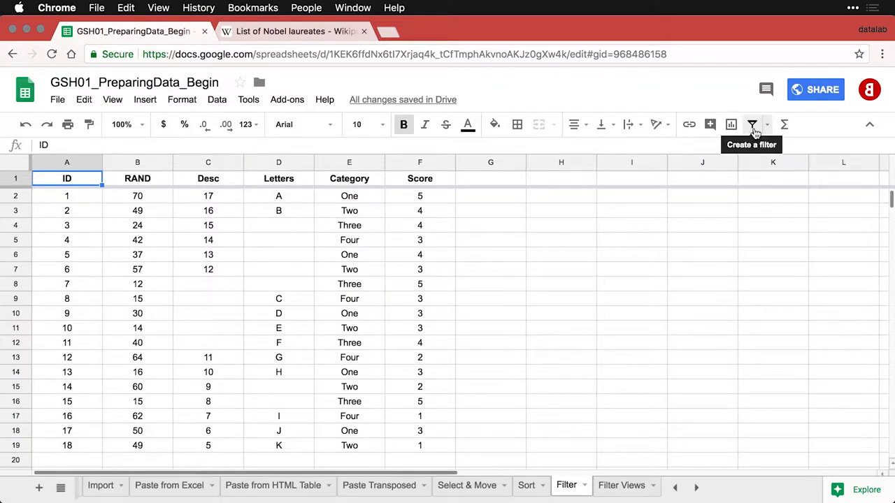
# - Create a filter on the ID–Score data table
pyautogui.click(752, 124)
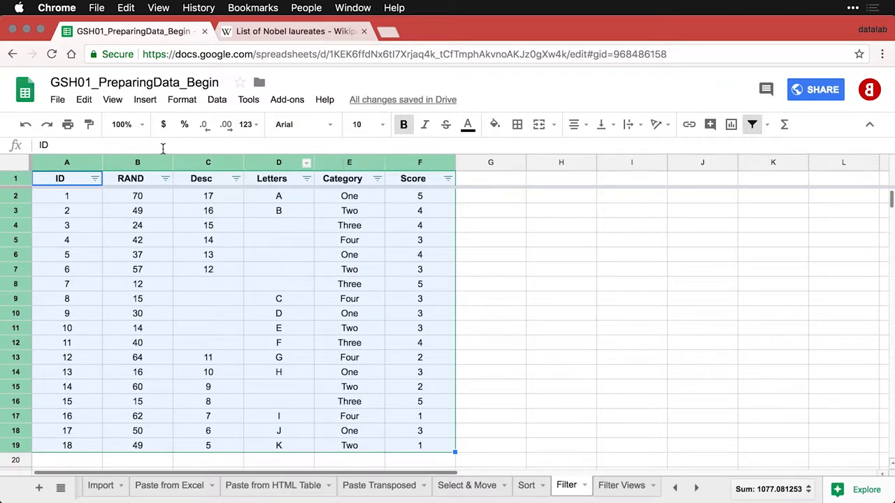
pyautogui.moveTo(235, 317)
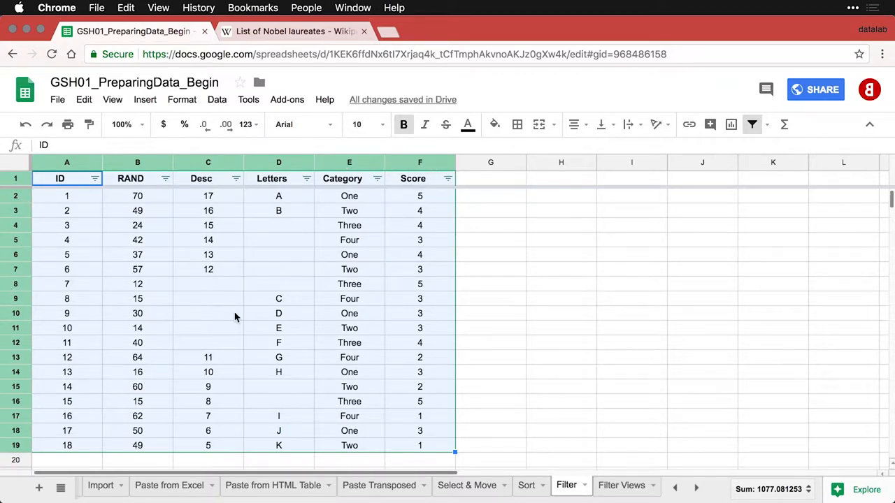
pyautogui.moveTo(308, 189)
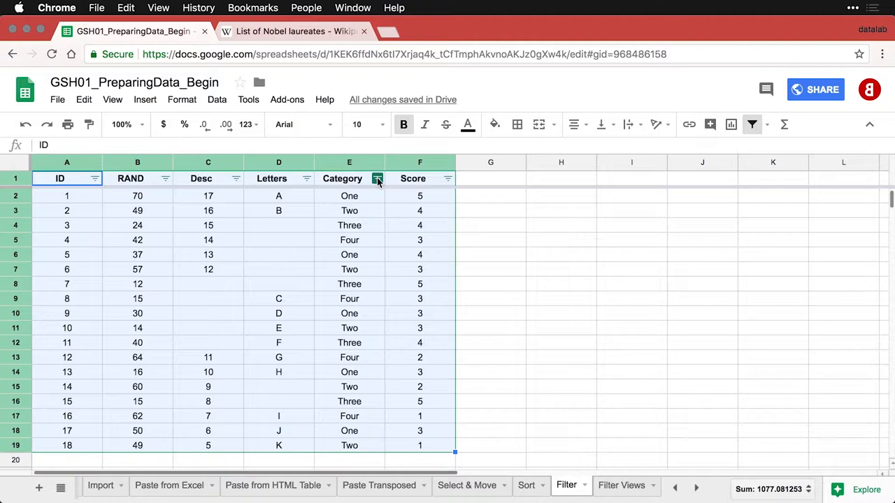
# - Filter the Category column to show only One and Three, hiding Four and Two
pyautogui.click(377, 179)
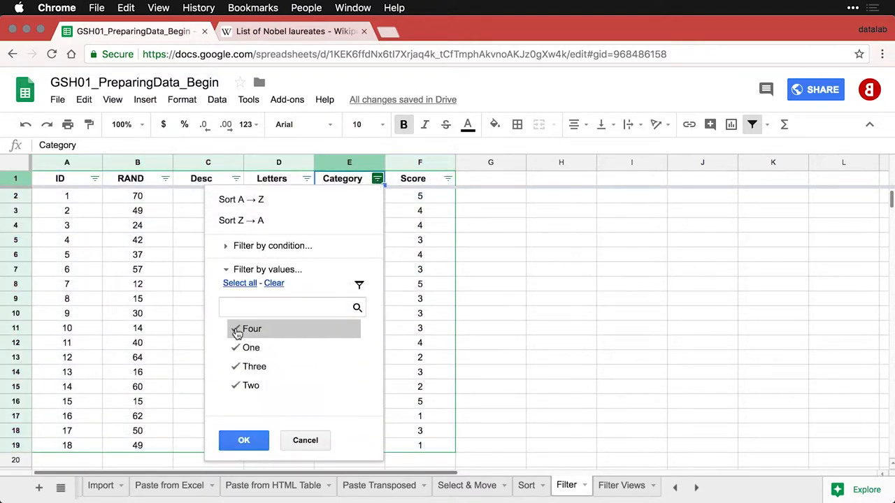
pyautogui.click(235, 329)
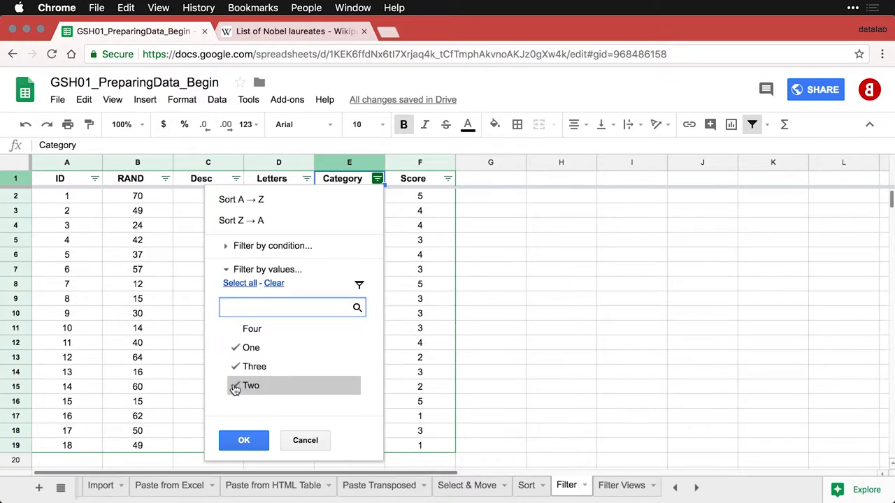
pyautogui.click(235, 386)
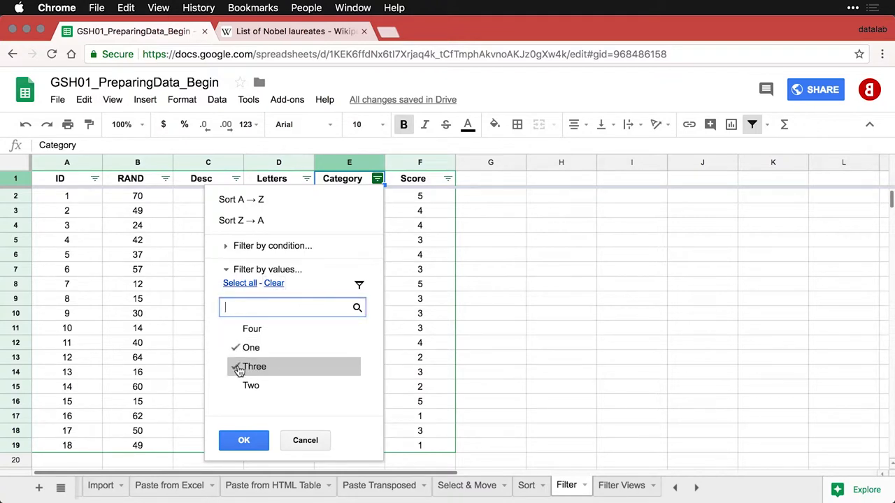
pyautogui.click(235, 366)
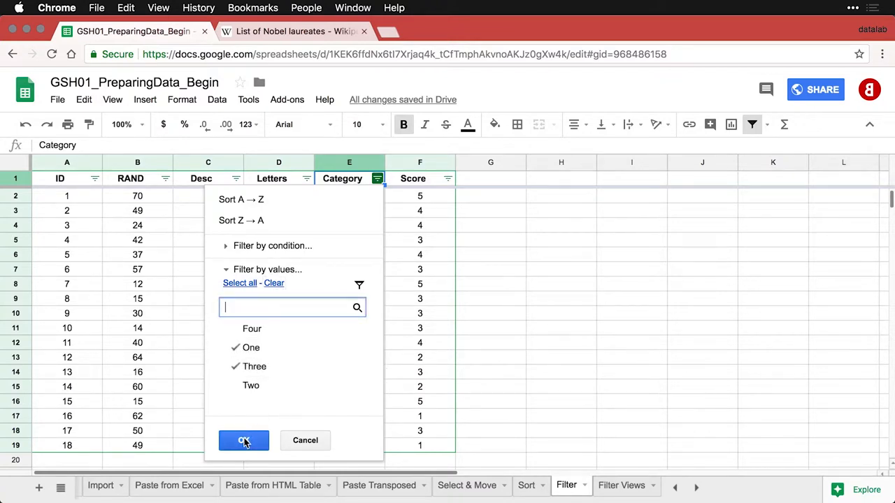
pyautogui.click(243, 440)
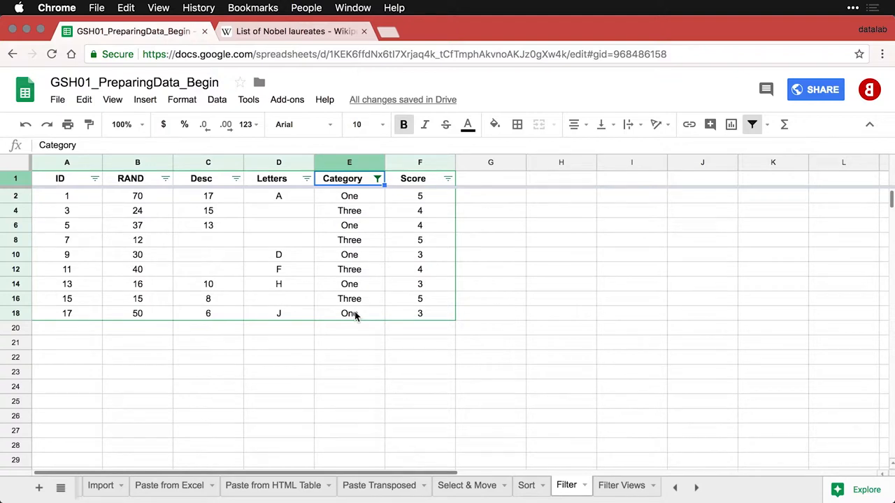
# - Filter the Score column by condition Greater than 3, leaving scores 4 and 5
pyautogui.click(447, 179)
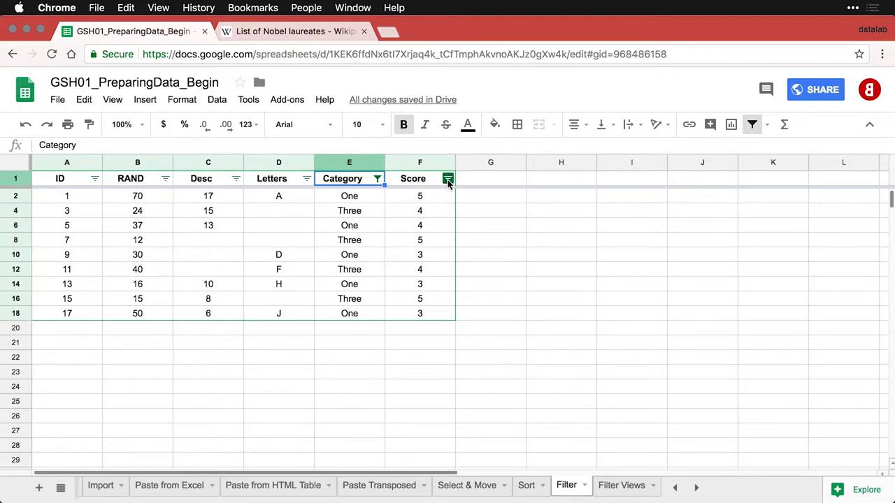
pyautogui.click(447, 179)
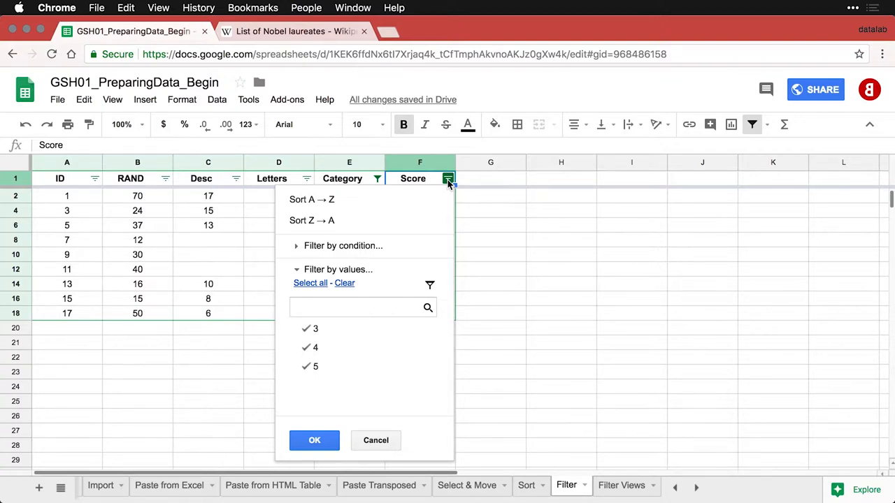
pyautogui.moveTo(327, 374)
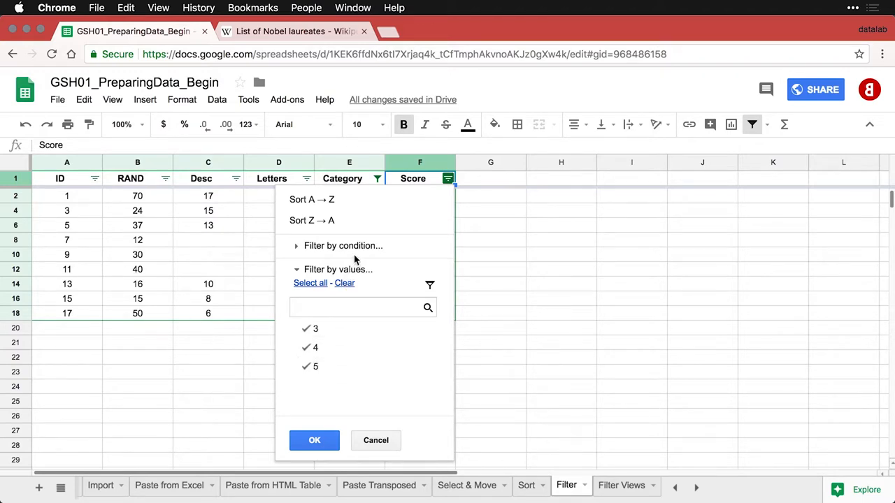
pyautogui.click(343, 246)
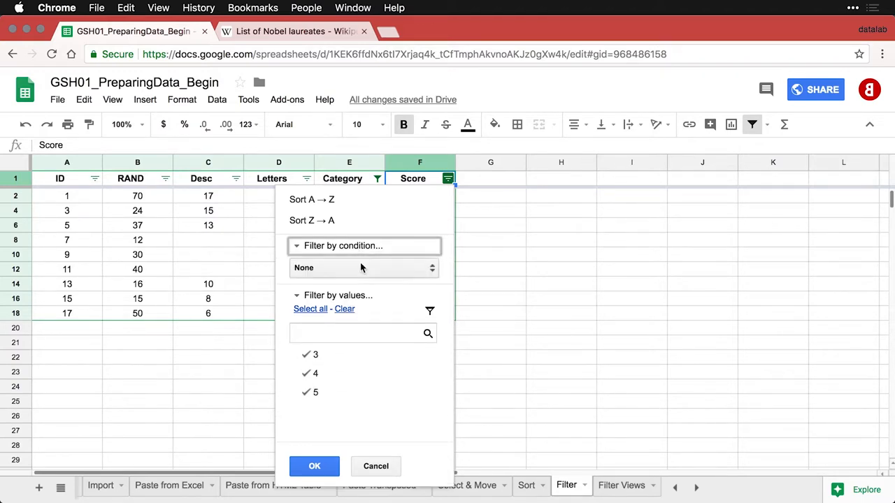
pyautogui.click(363, 269)
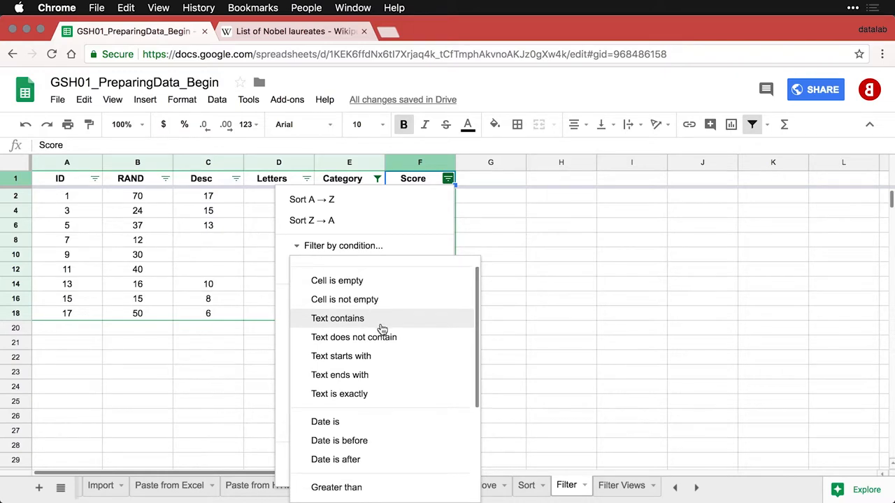
pyautogui.scroll(-3)
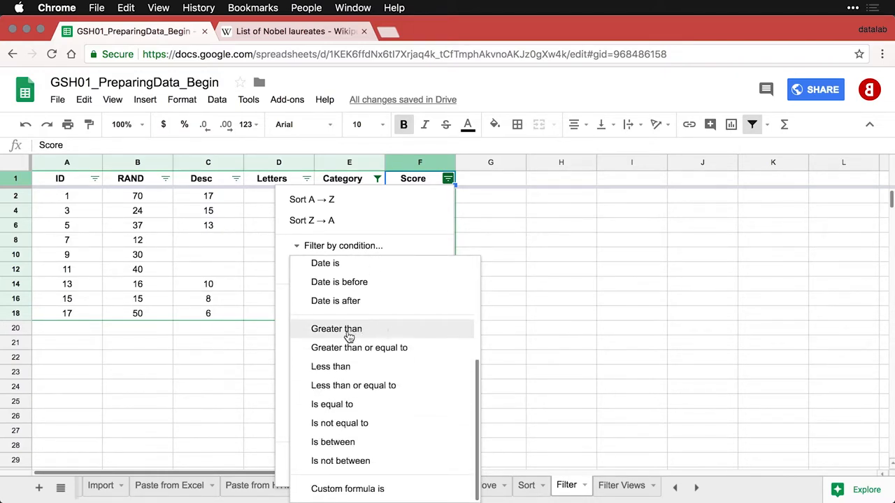
pyautogui.moveTo(338, 335)
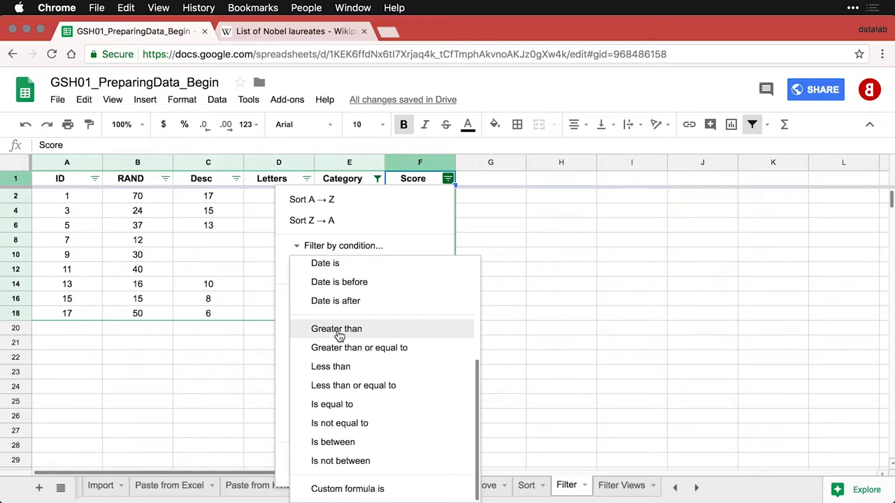
pyautogui.click(335, 329)
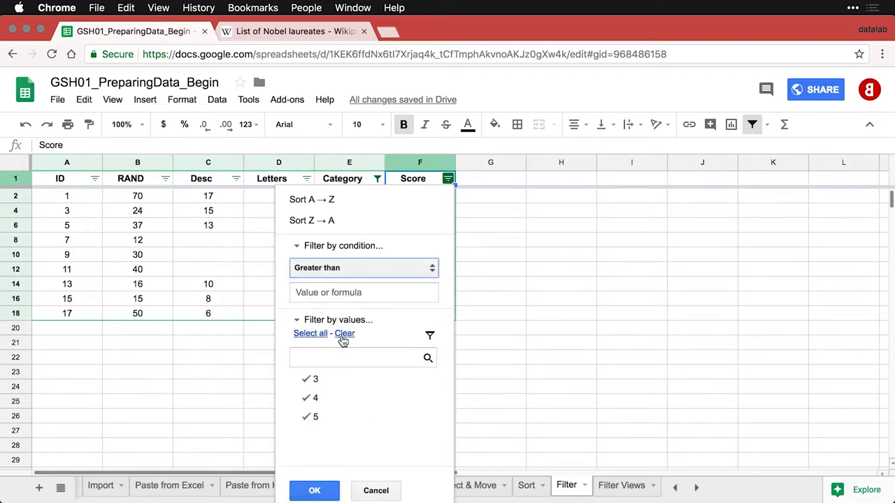
pyautogui.write('3')
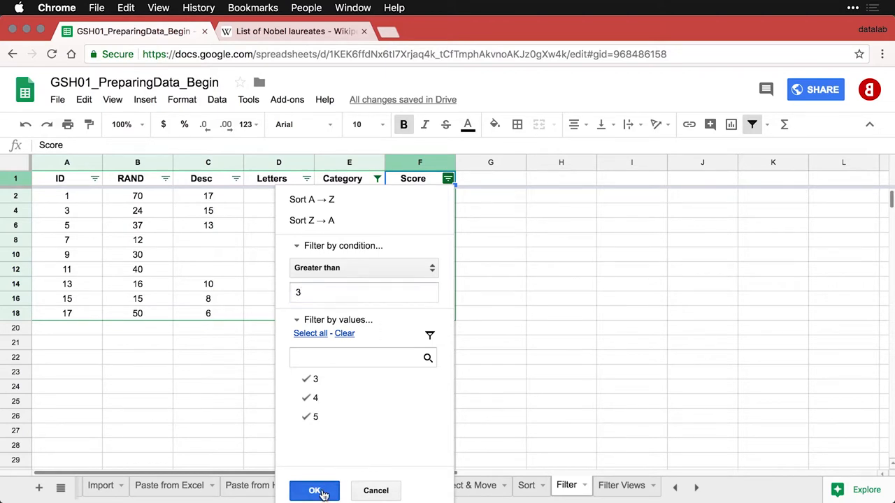
pyautogui.click(314, 490)
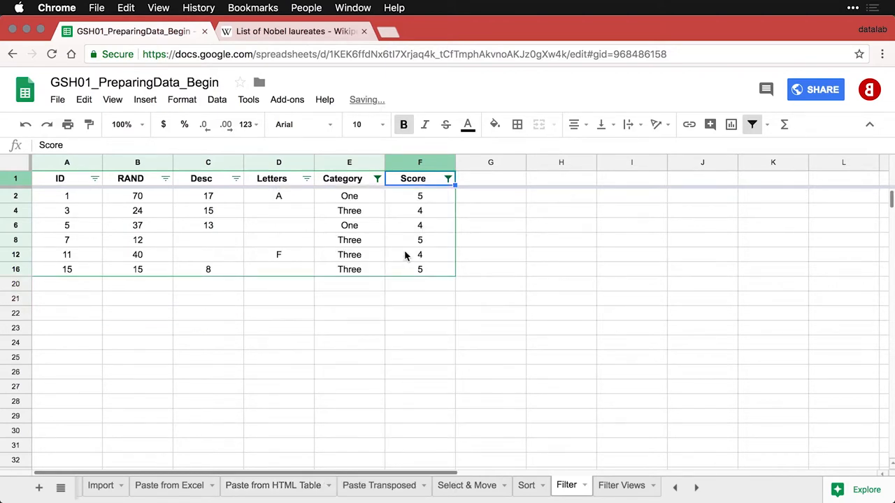